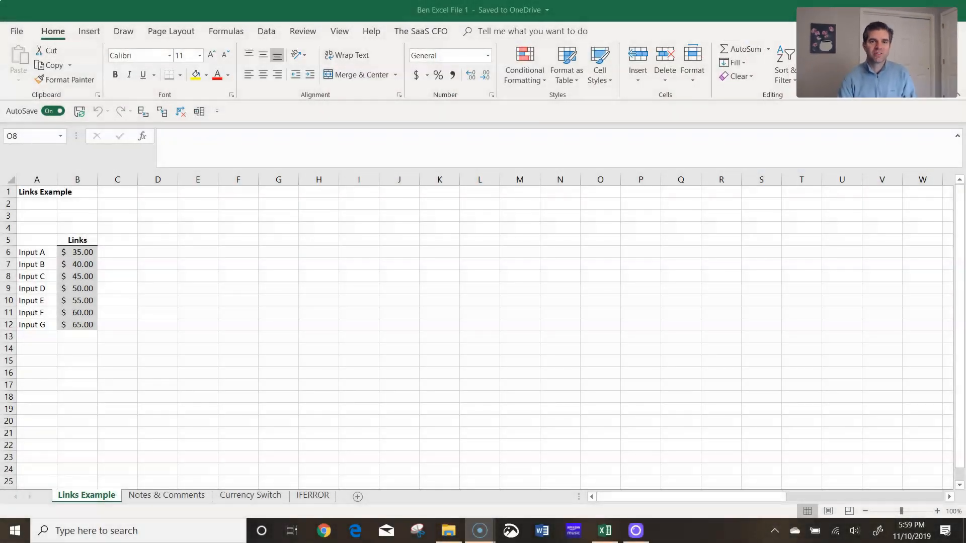
# Show The SaaS CFO add-in ribbon with its links, notes, currency and IFERROR tools
pyautogui.click(599, 276)
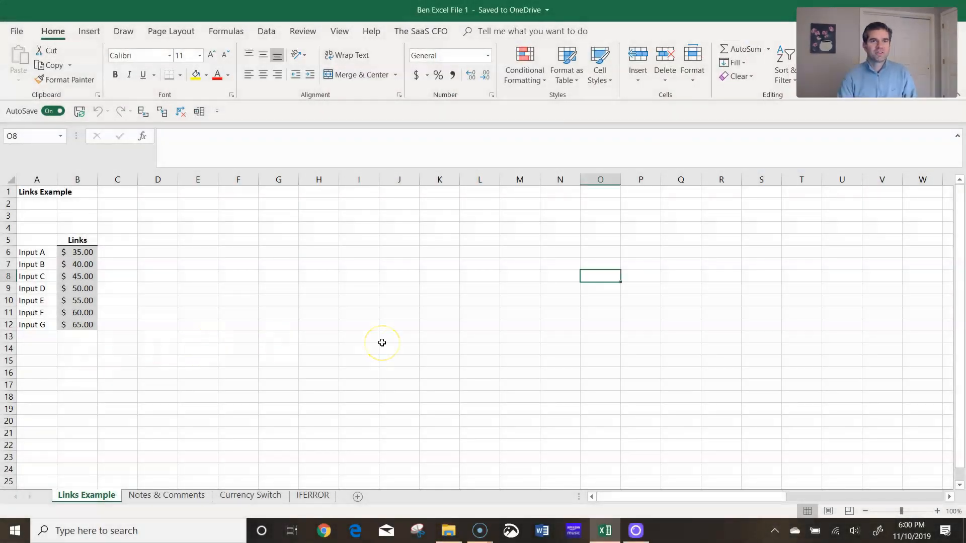
pyautogui.moveTo(528, 134)
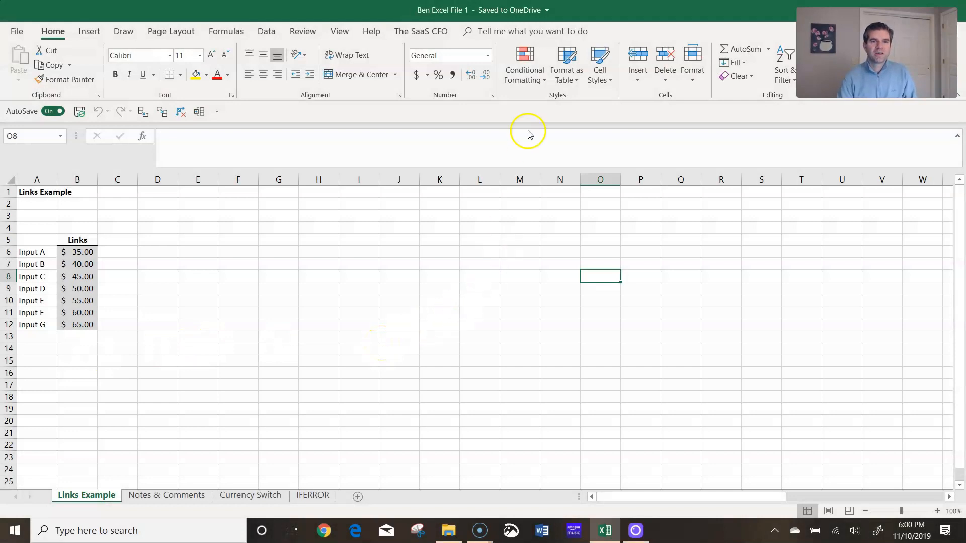
pyautogui.moveTo(421, 31)
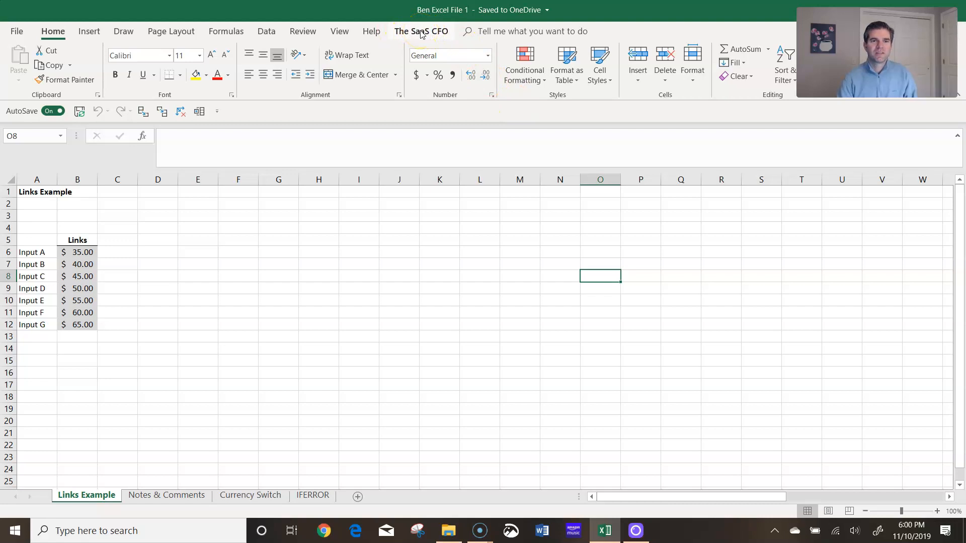
pyautogui.click(420, 31)
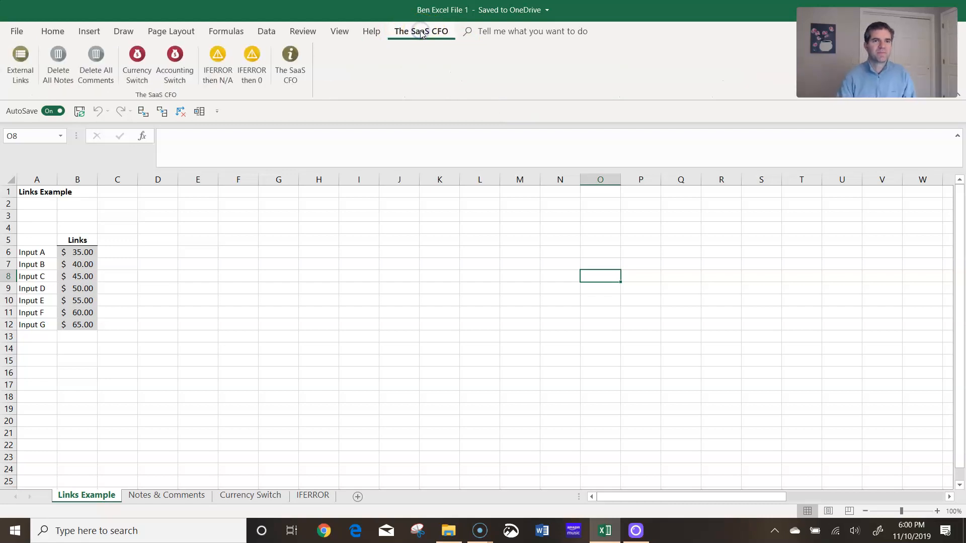
pyautogui.moveTo(405, 68)
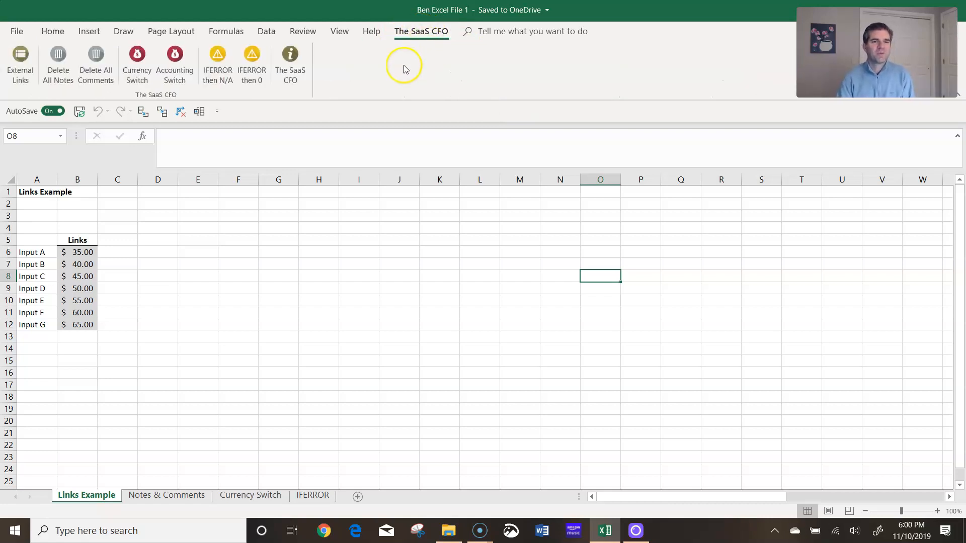
pyautogui.moveTo(20, 64)
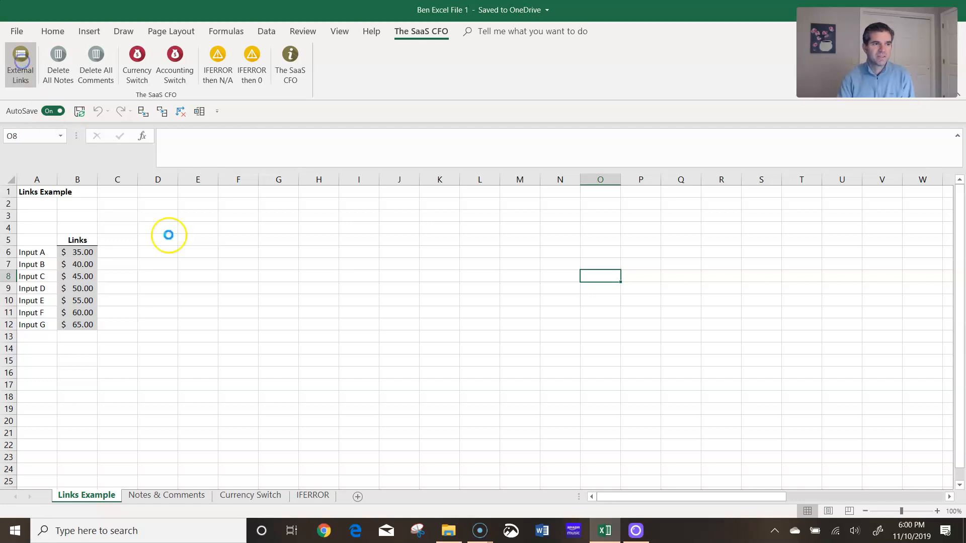
# Generate the External Links sheet and select the first Links Example entry in it
pyautogui.click(20, 64)
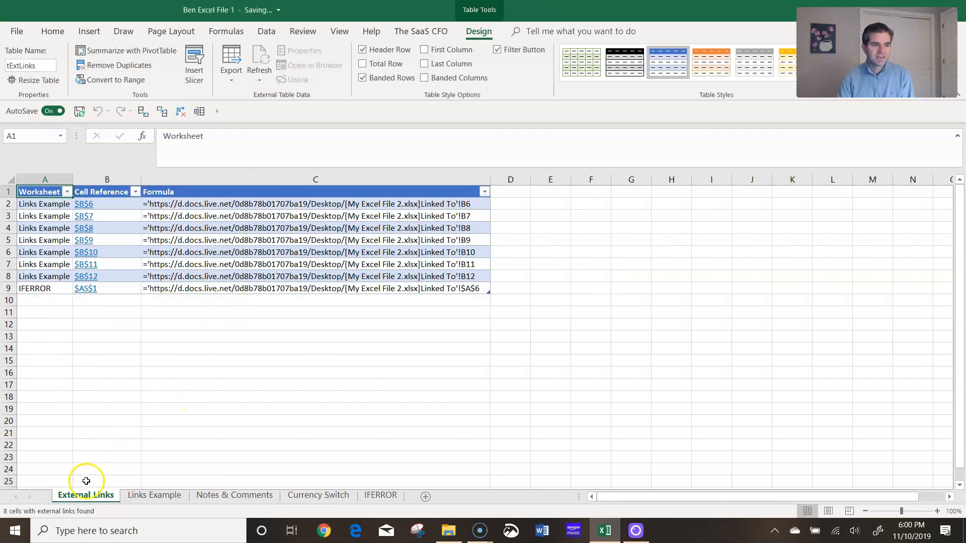
pyautogui.moveTo(111, 234)
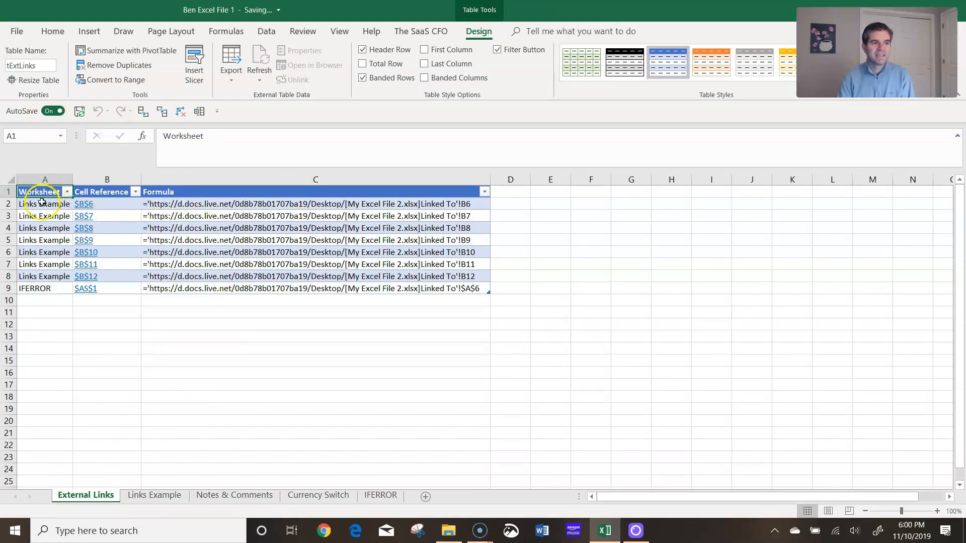
pyautogui.click(43, 204)
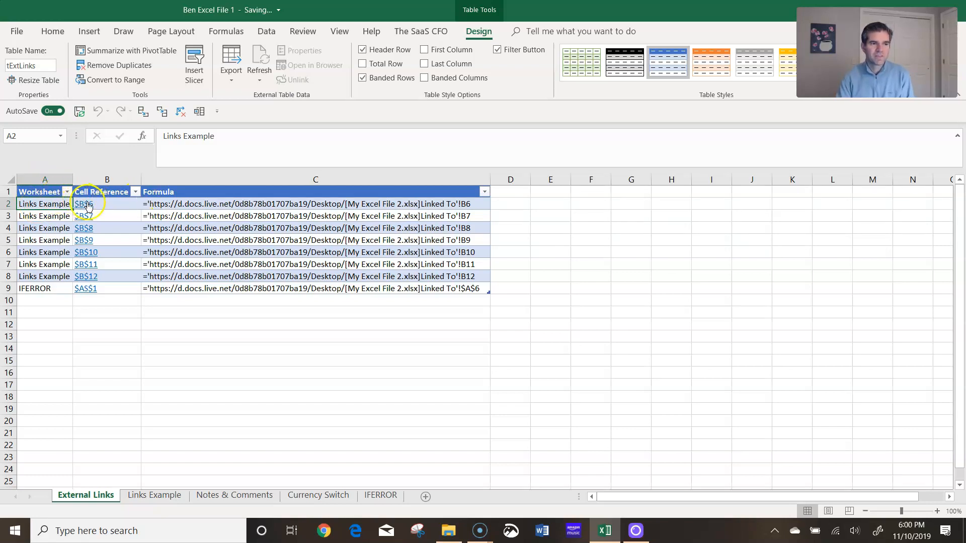
pyautogui.moveTo(84, 204)
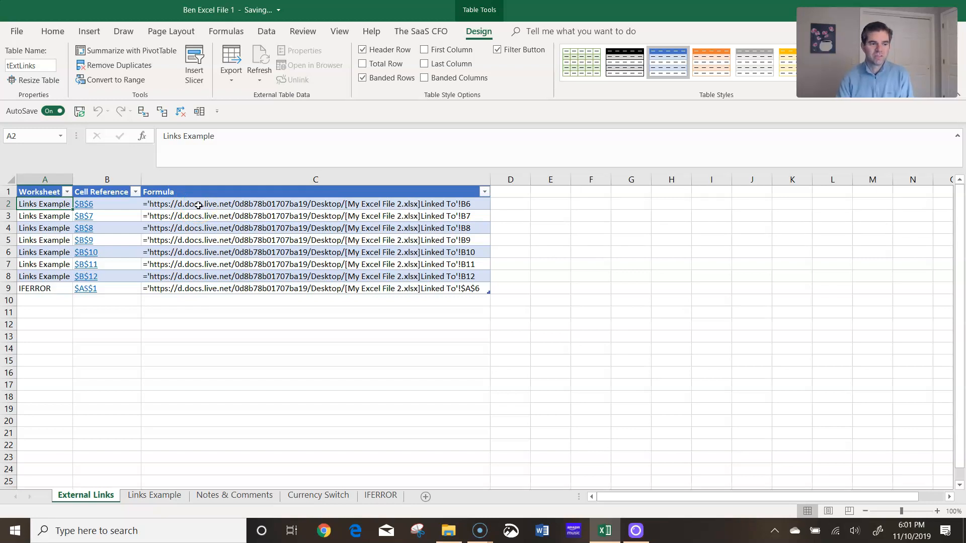
# On the Notes & Comments sheet, delete all notes and attempt to delete all comments
pyautogui.click(234, 495)
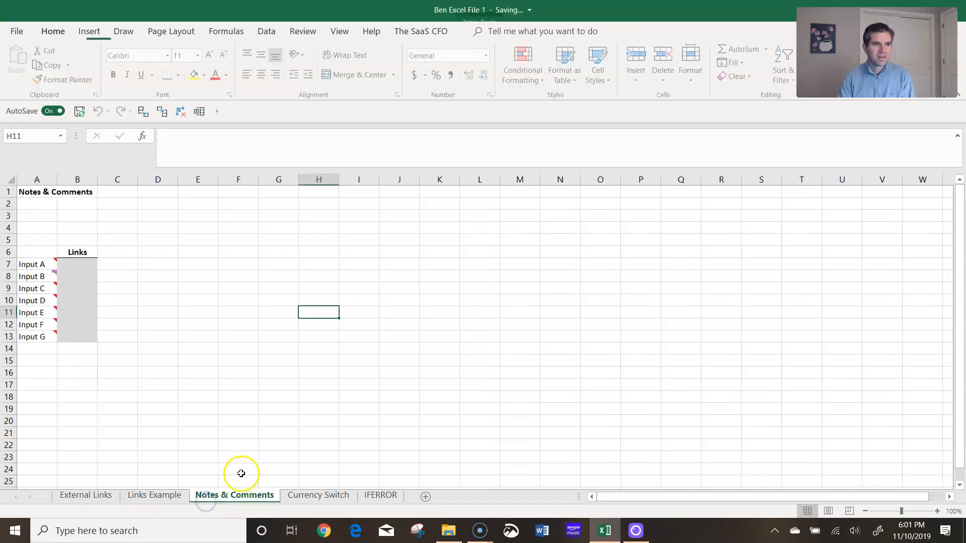
pyautogui.click(421, 32)
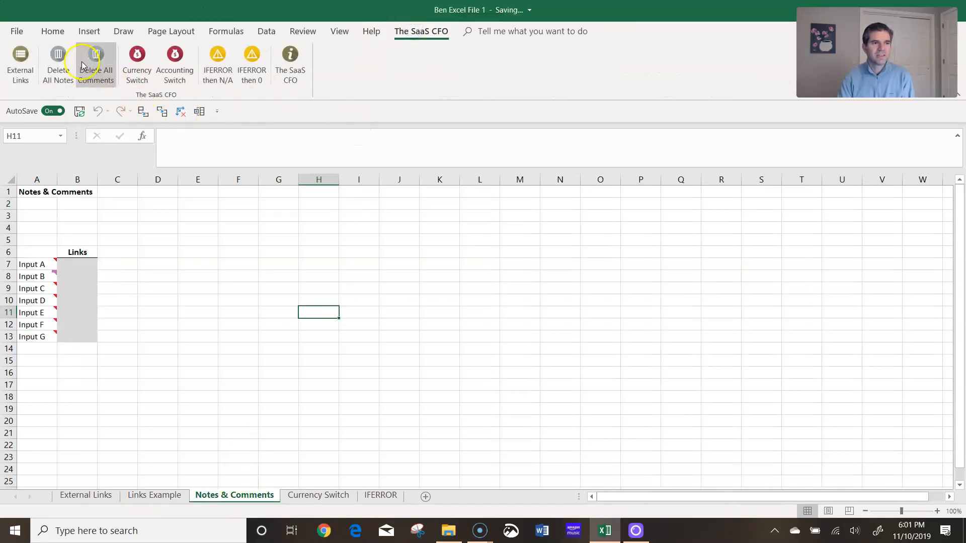
pyautogui.moveTo(174, 271)
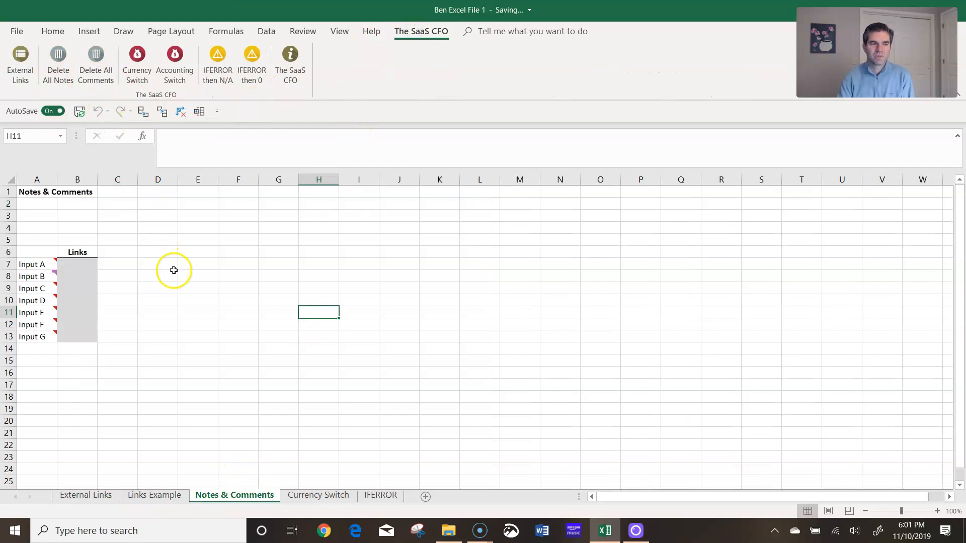
pyautogui.moveTo(194, 278)
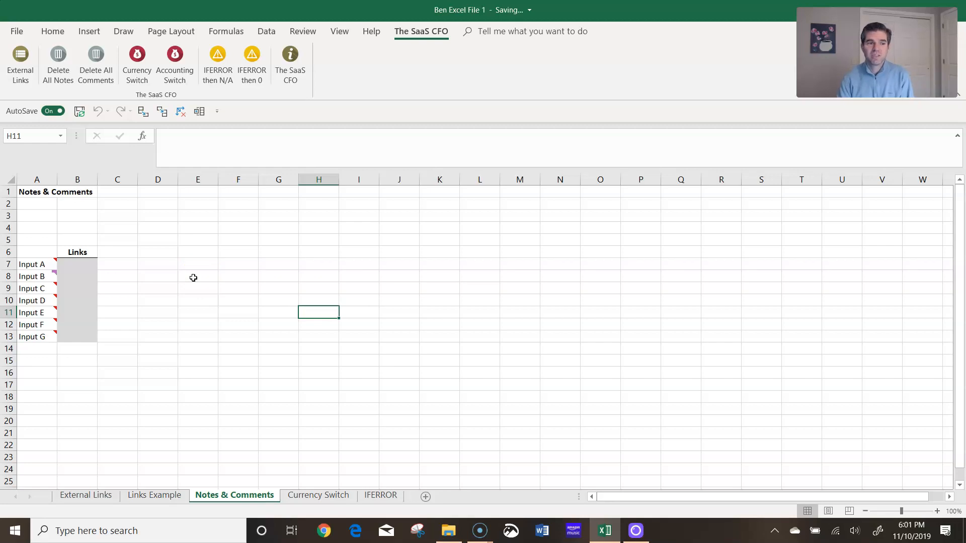
pyautogui.moveTo(32, 265)
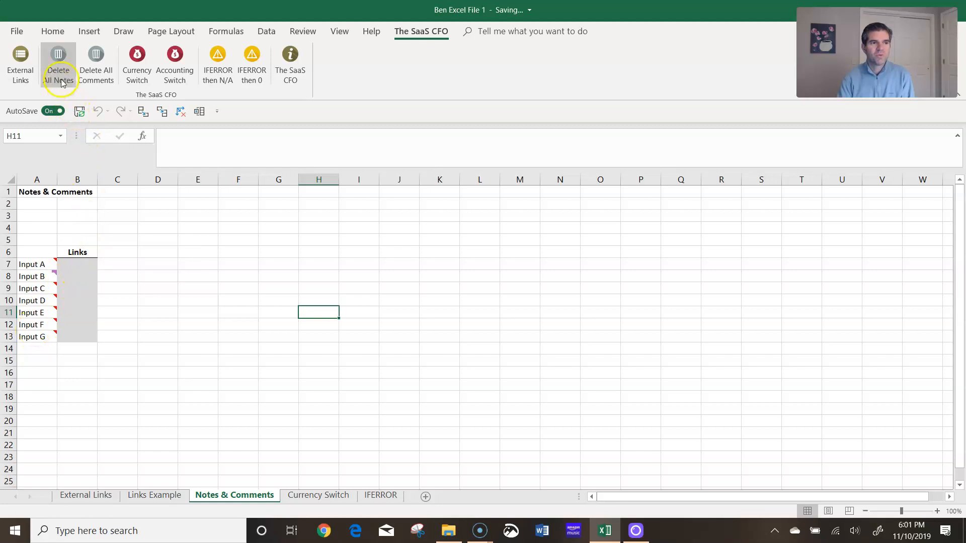
pyautogui.moveTo(58, 65)
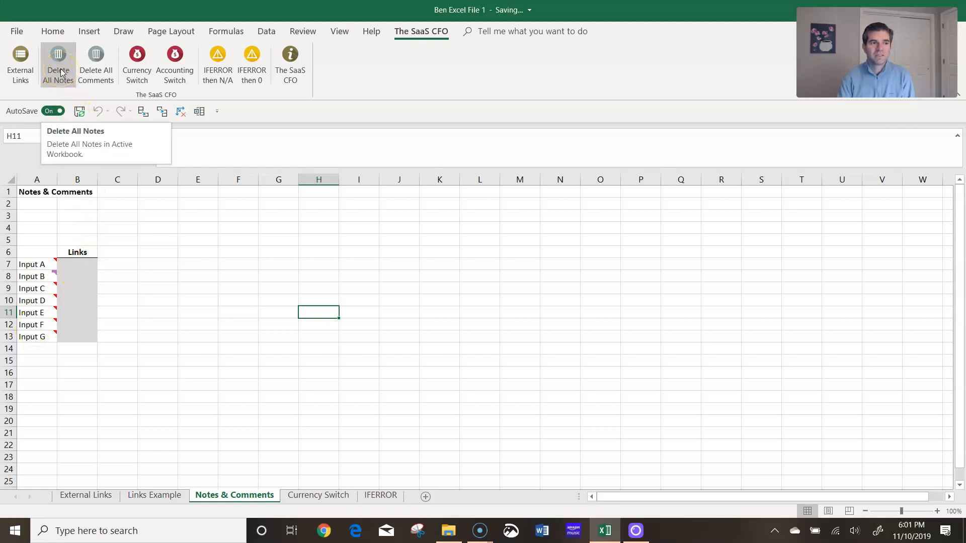
pyautogui.click(57, 61)
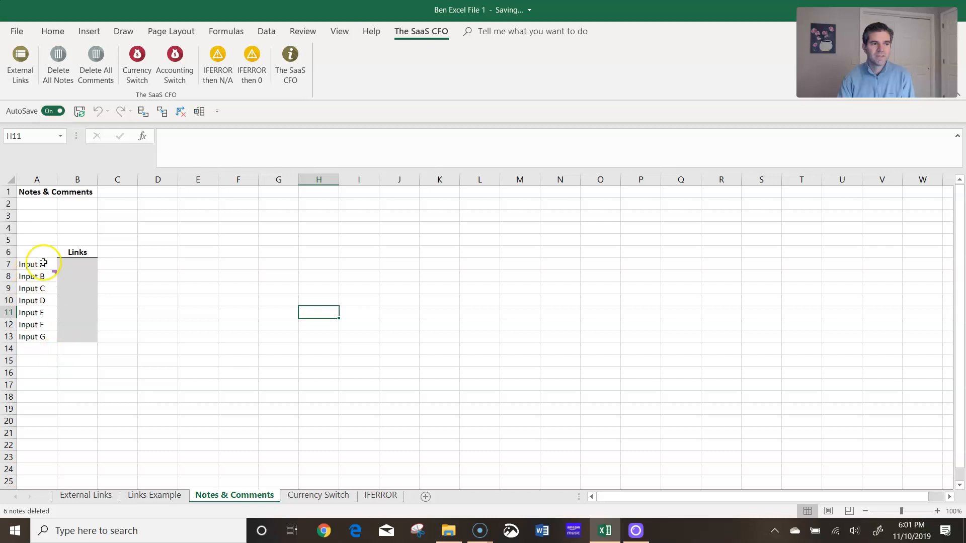
pyautogui.click(96, 65)
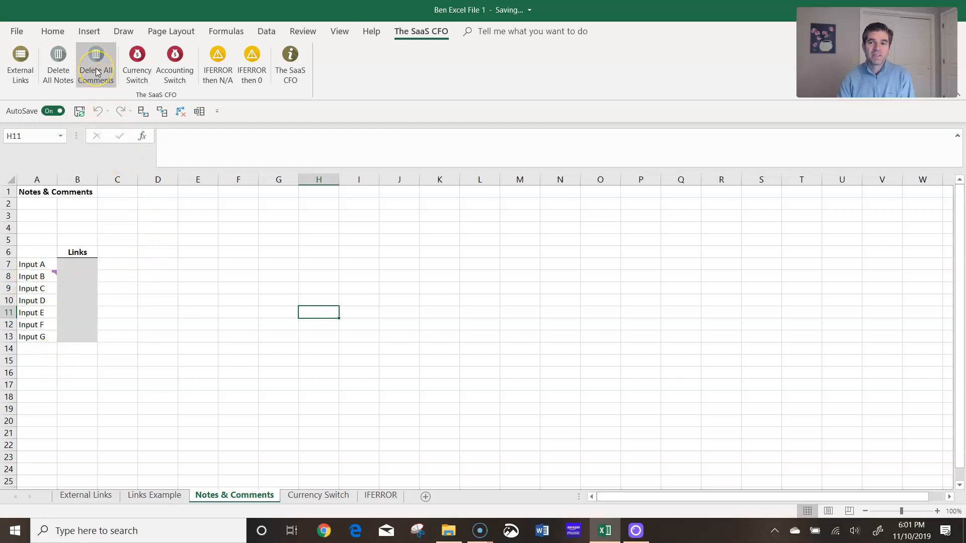
pyautogui.moveTo(96, 65)
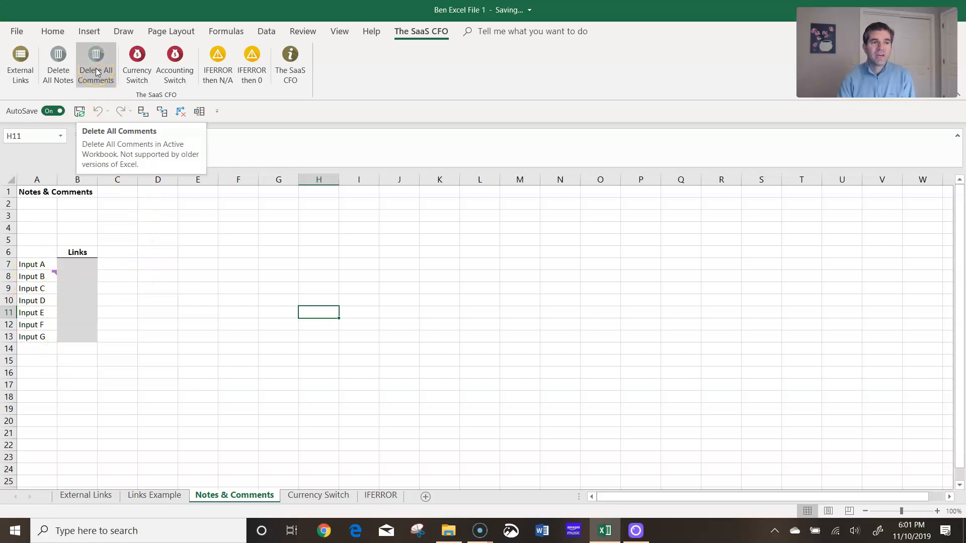
pyautogui.moveTo(38, 140)
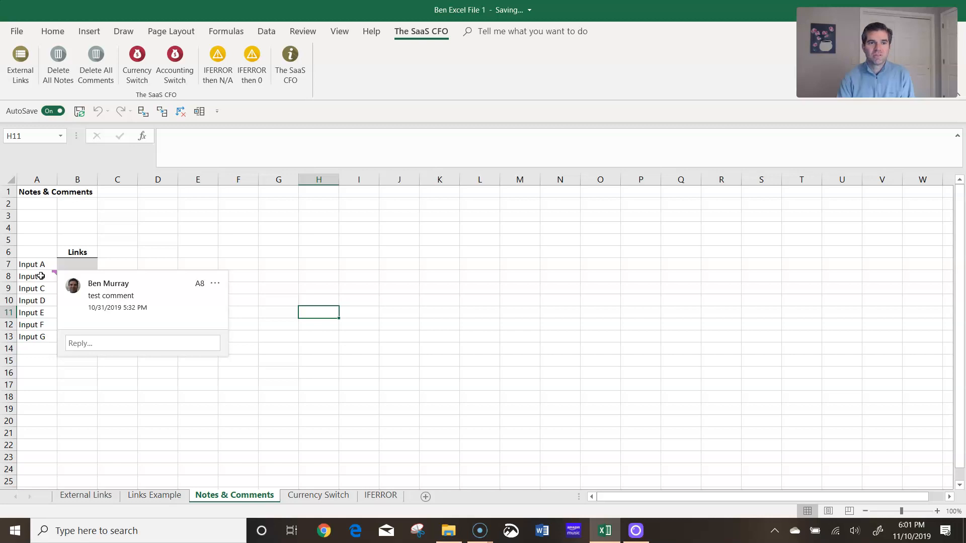
pyautogui.moveTo(263, 452)
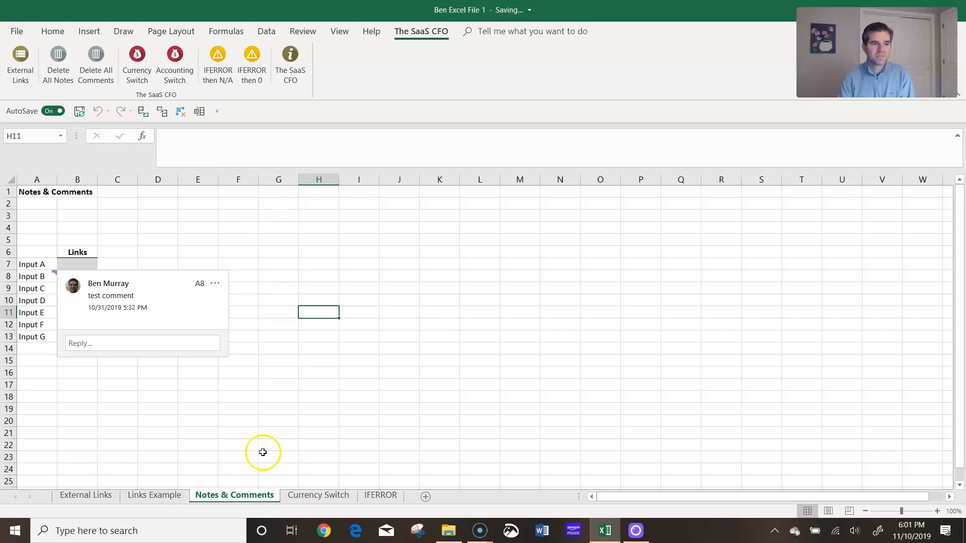
# Switch to the Currency Switch sheet with its dollar-formatted Drivers A–C
pyautogui.click(318, 495)
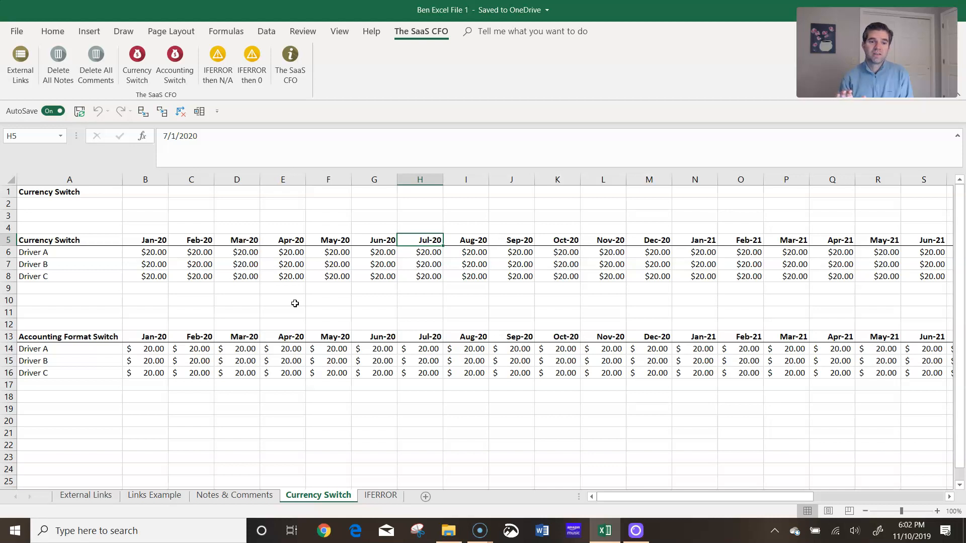
pyautogui.moveTo(325, 194)
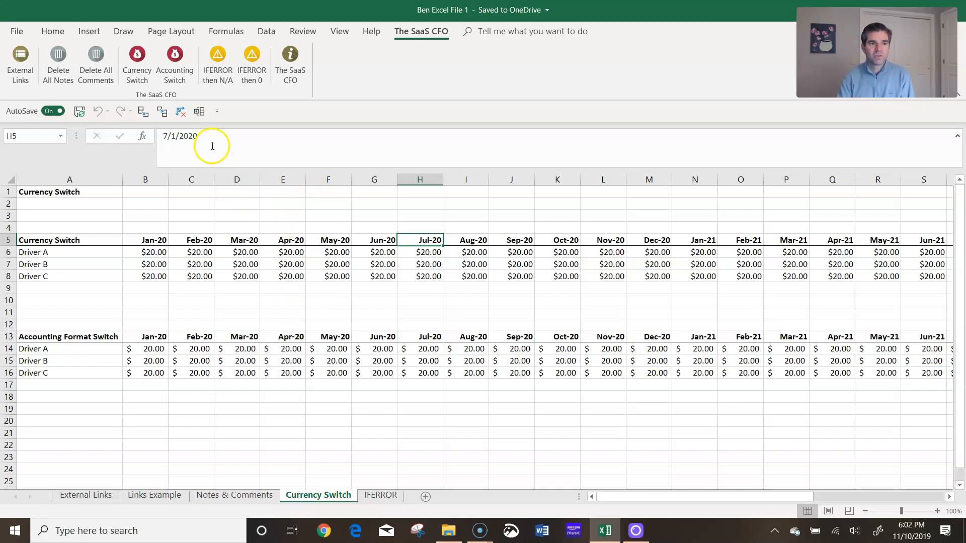
pyautogui.moveTo(136, 64)
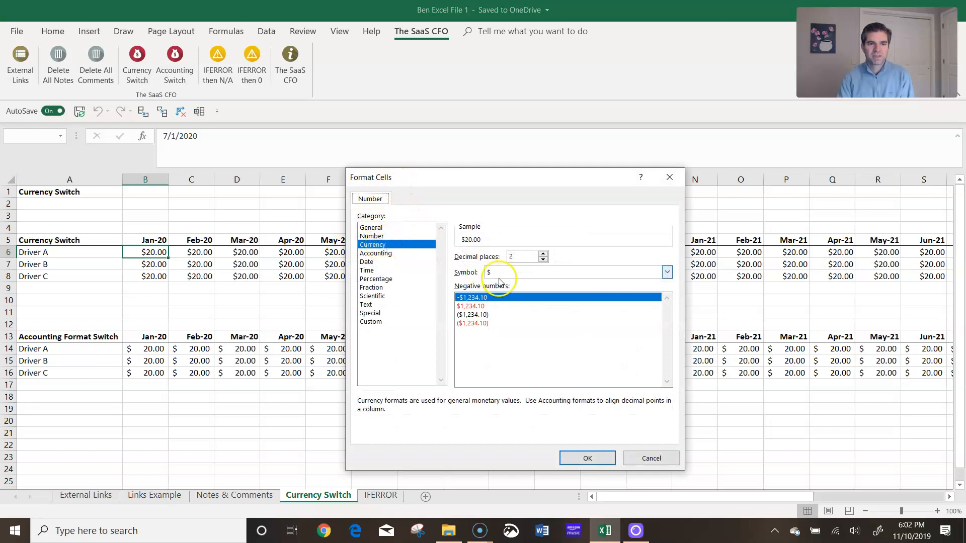
# Swap the currency-format drivers from dollars to another currency symbol workbook-wide
pyautogui.click(666, 272)
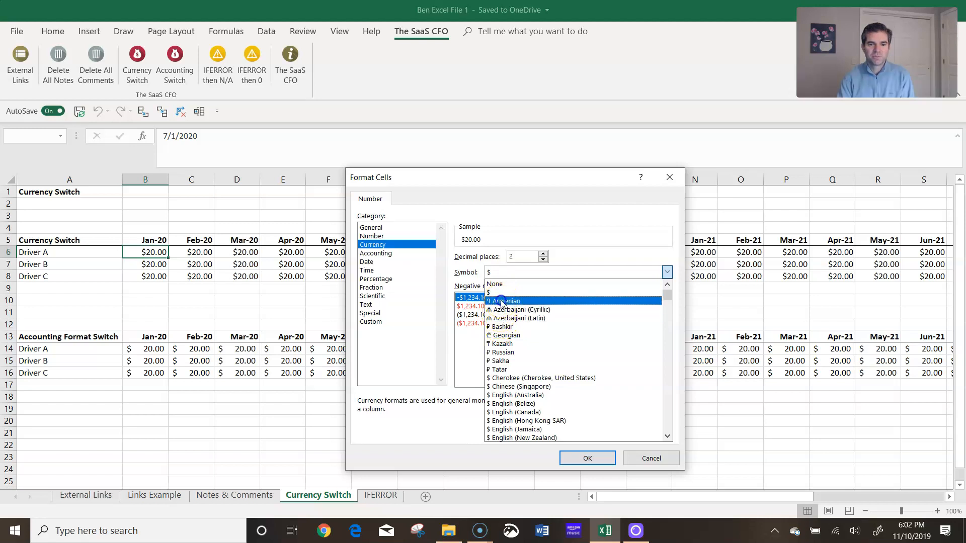
pyautogui.click(585, 458)
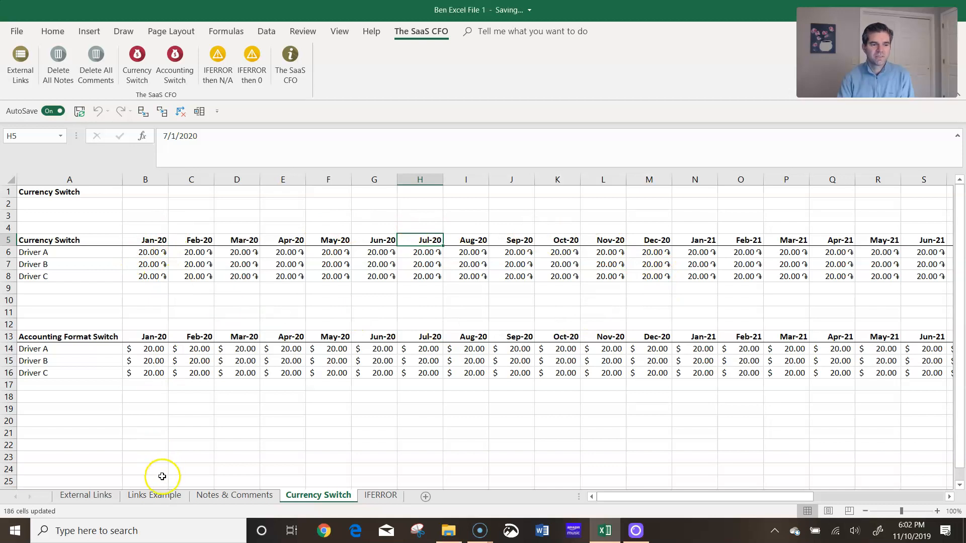
pyautogui.click(154, 495)
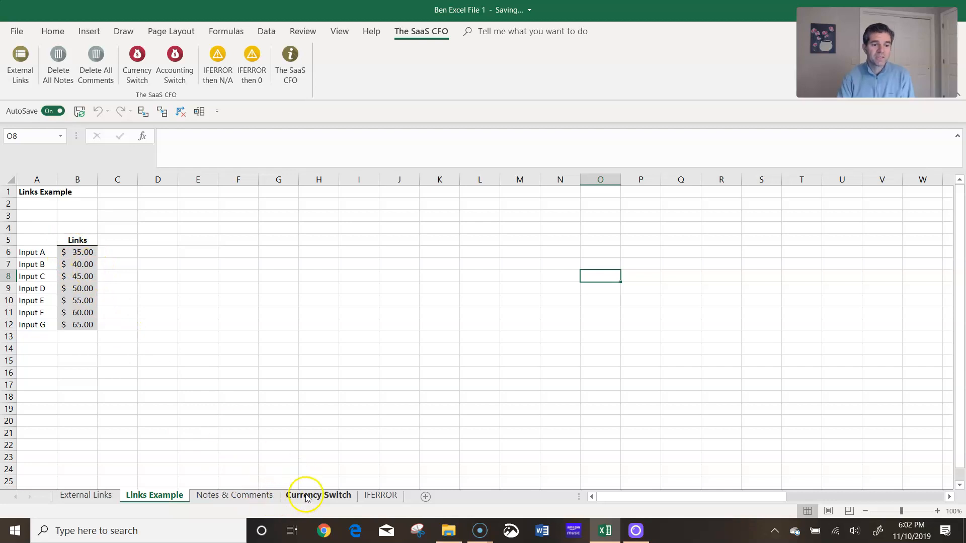
pyautogui.click(318, 495)
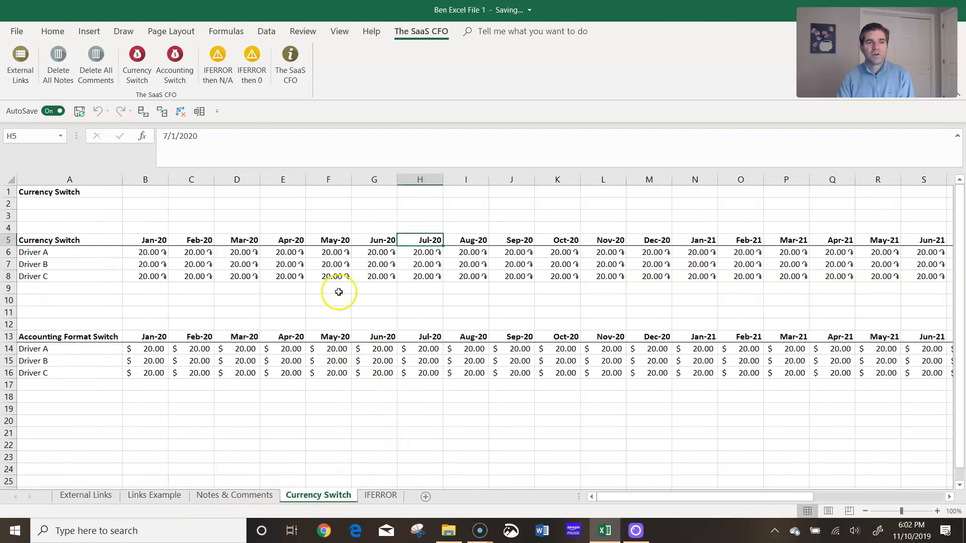
pyautogui.moveTo(174, 61)
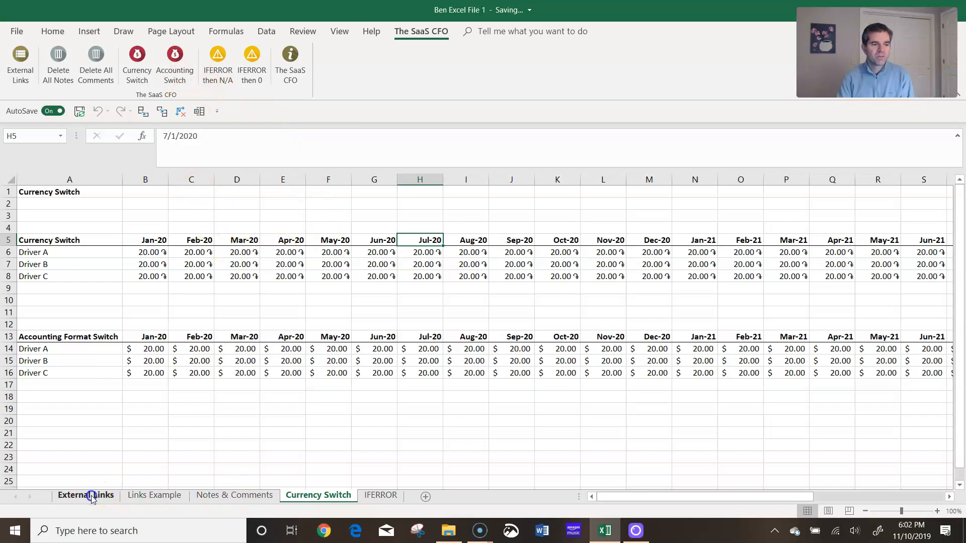
# Look over the External Links sheet and return to the Currency Switch sheet
pyautogui.click(85, 495)
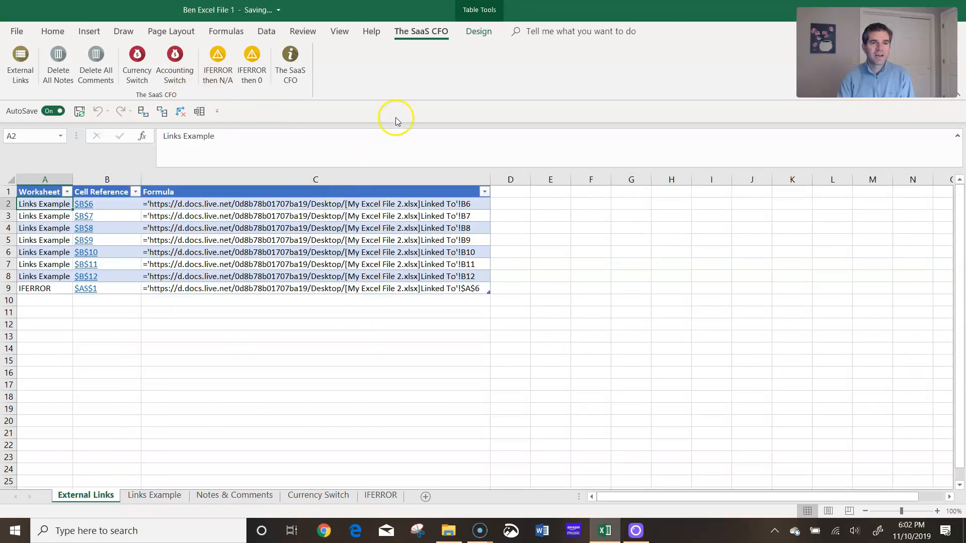
pyautogui.click(53, 31)
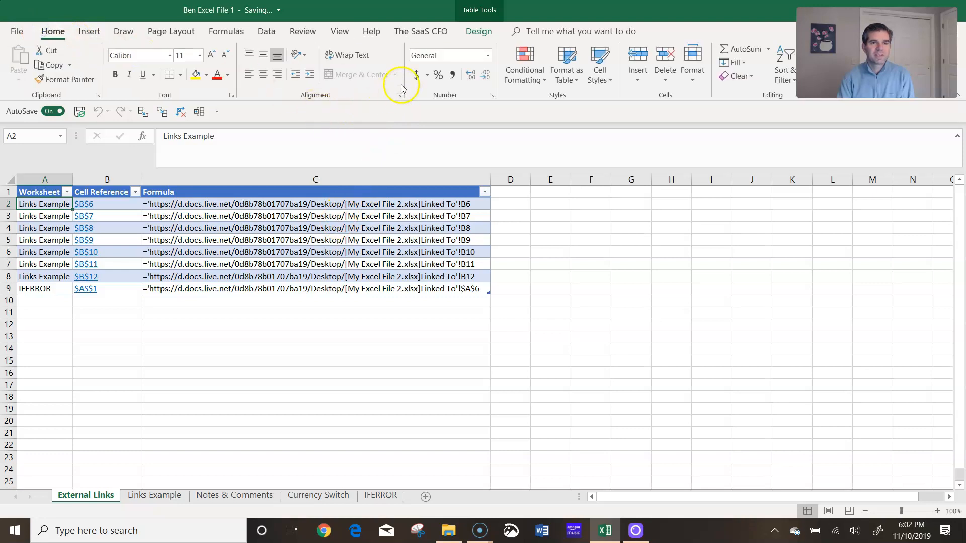
pyautogui.moveTo(326, 482)
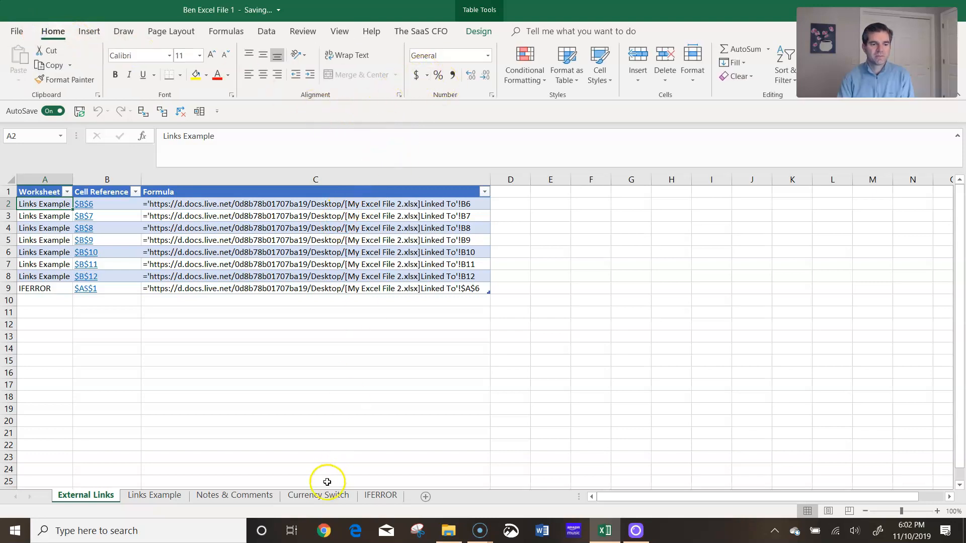
pyautogui.click(318, 495)
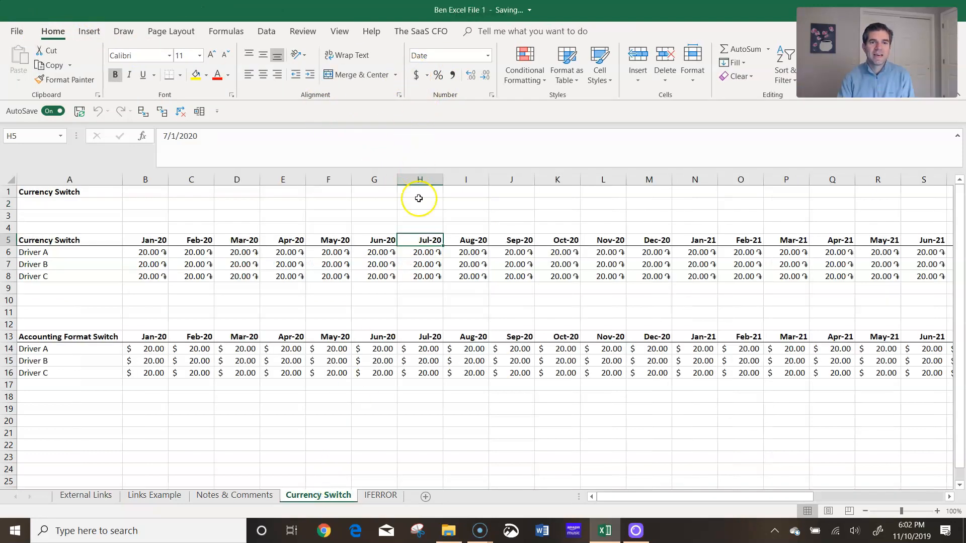
pyautogui.moveTo(317, 118)
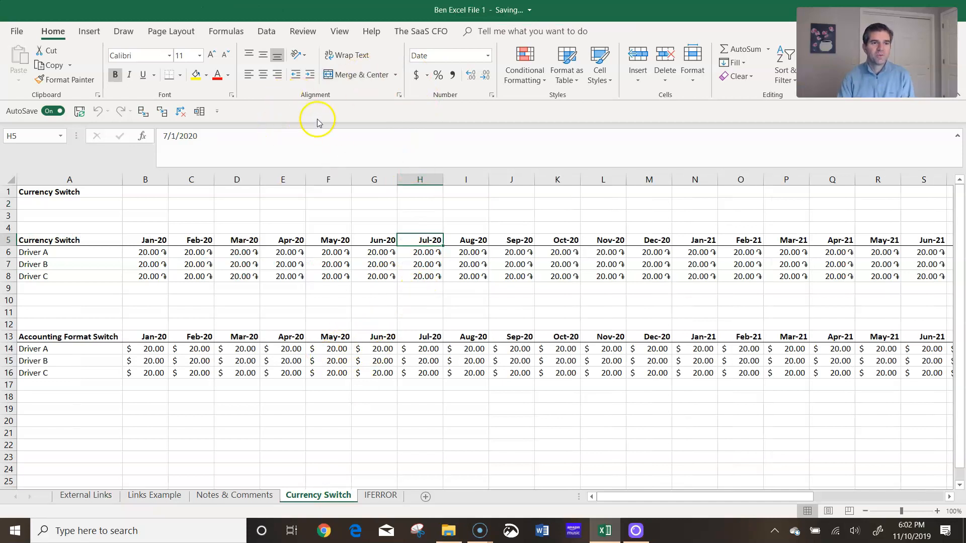
pyautogui.moveTo(421, 31)
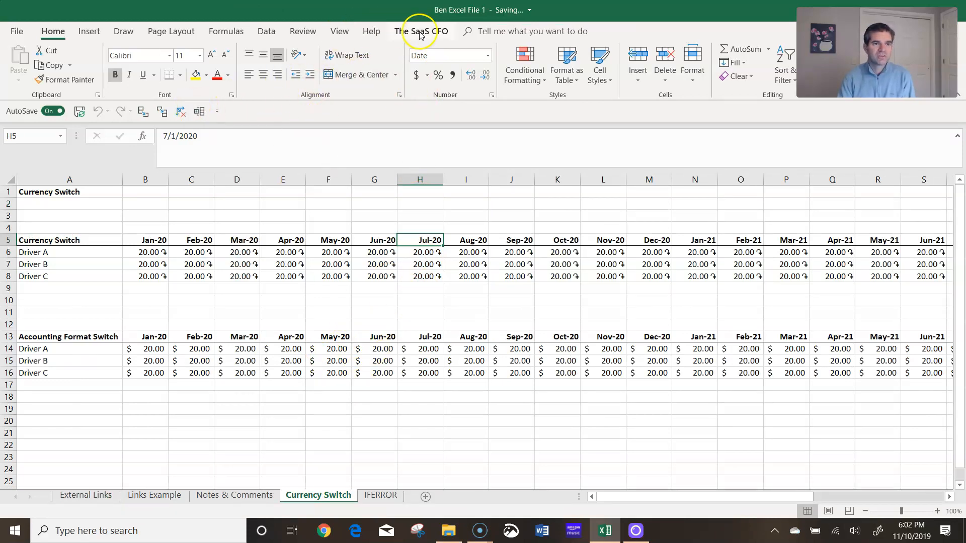
# Switch every accounting-formatted number in the workbook to the Armenian dram symbol
pyautogui.click(421, 31)
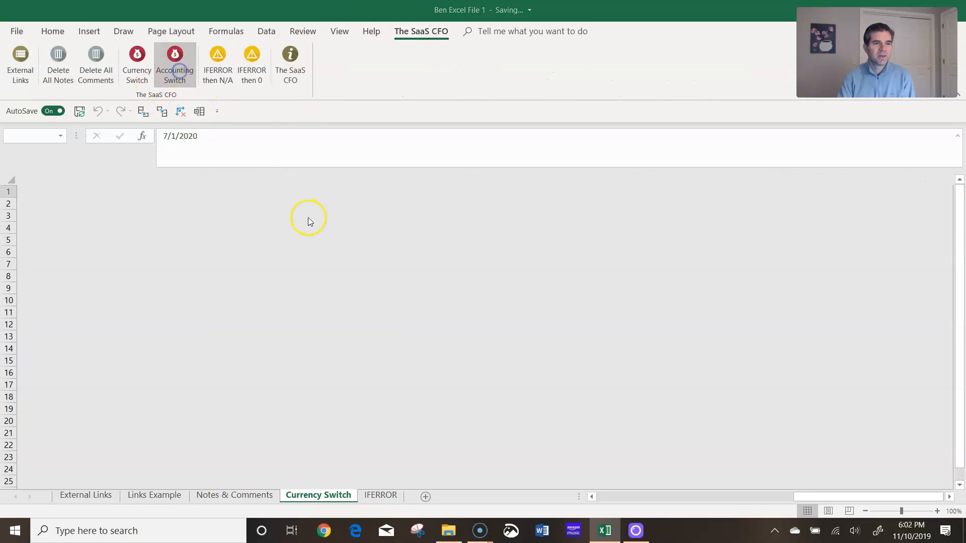
pyautogui.click(666, 273)
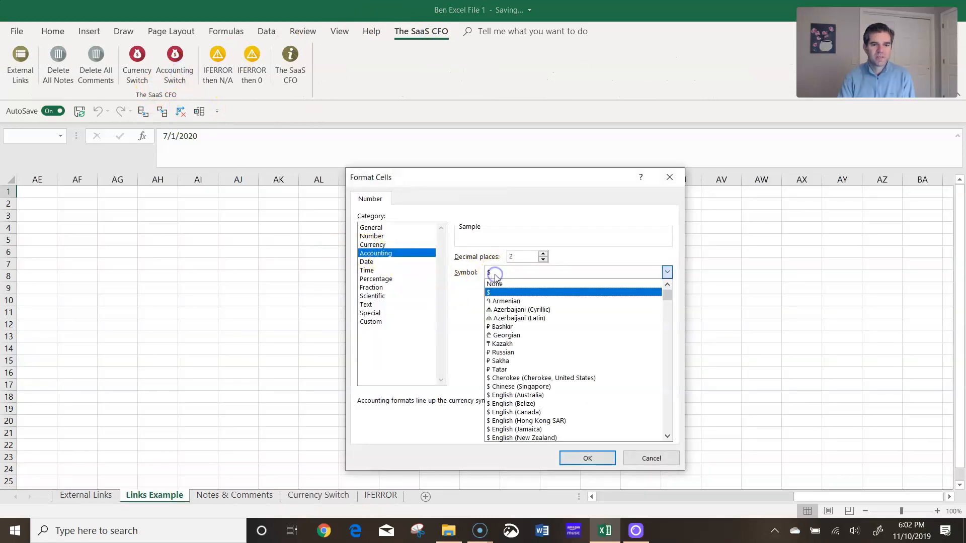
pyautogui.click(505, 301)
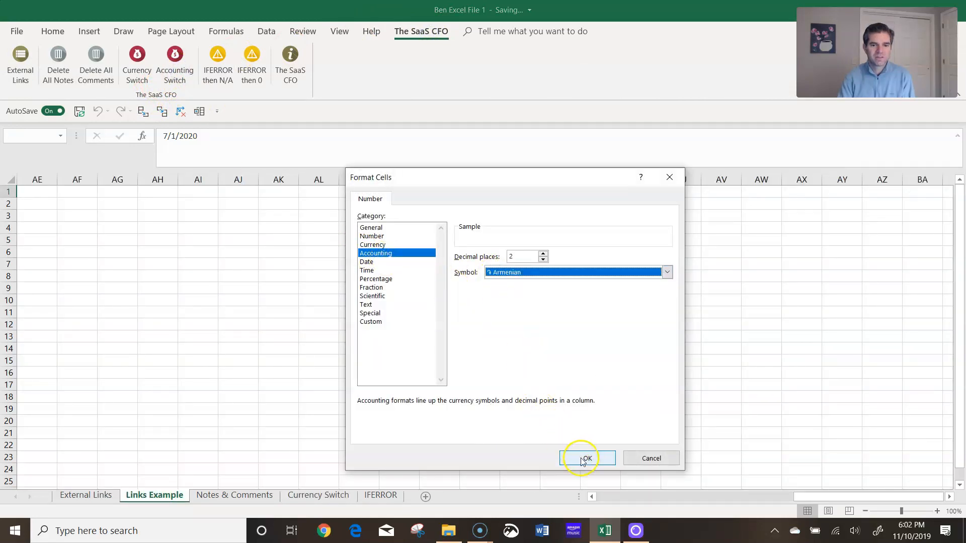
pyautogui.click(586, 458)
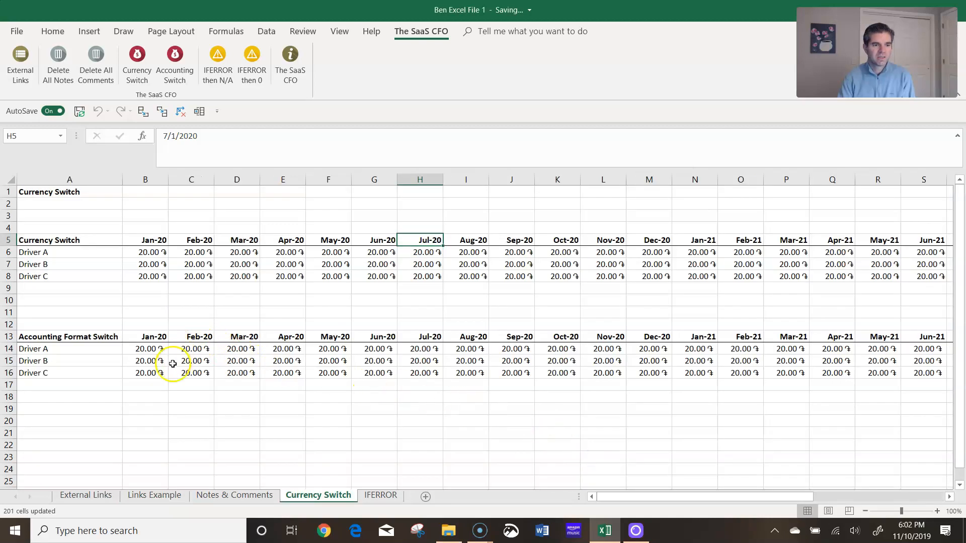
pyautogui.moveTo(130, 419)
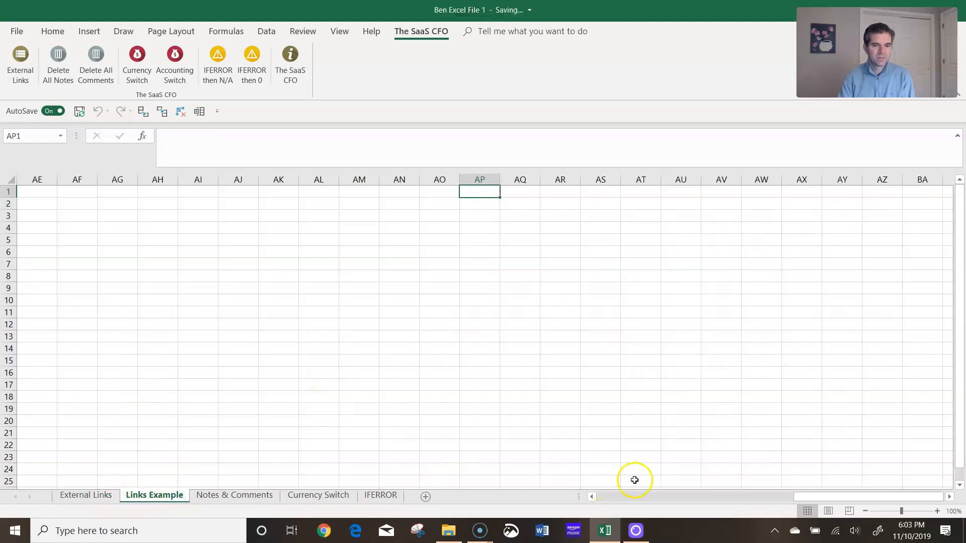
pyautogui.hscroll(-3)
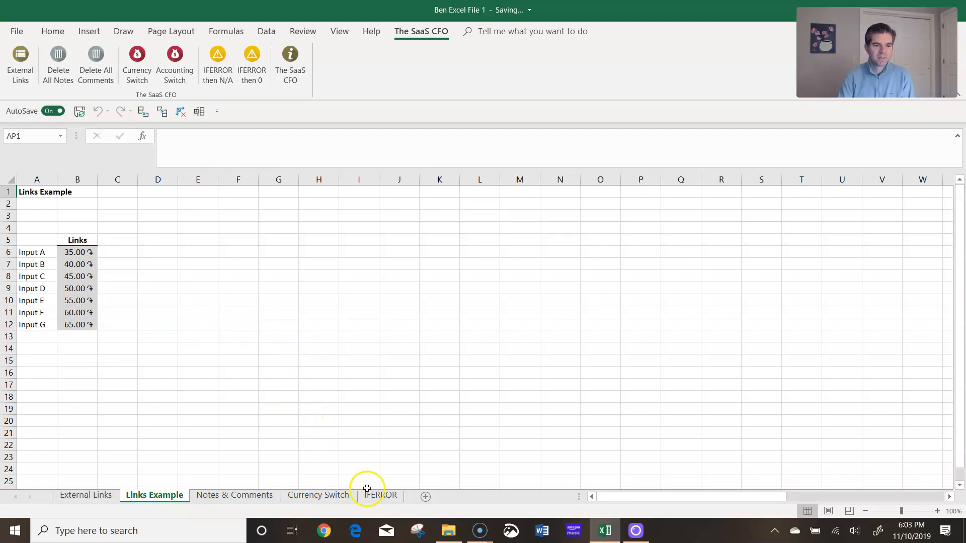
# On the IFERROR sheet, inspect the Jan-20 rate formula in B10 returning #DIV/0!
pyautogui.click(380, 494)
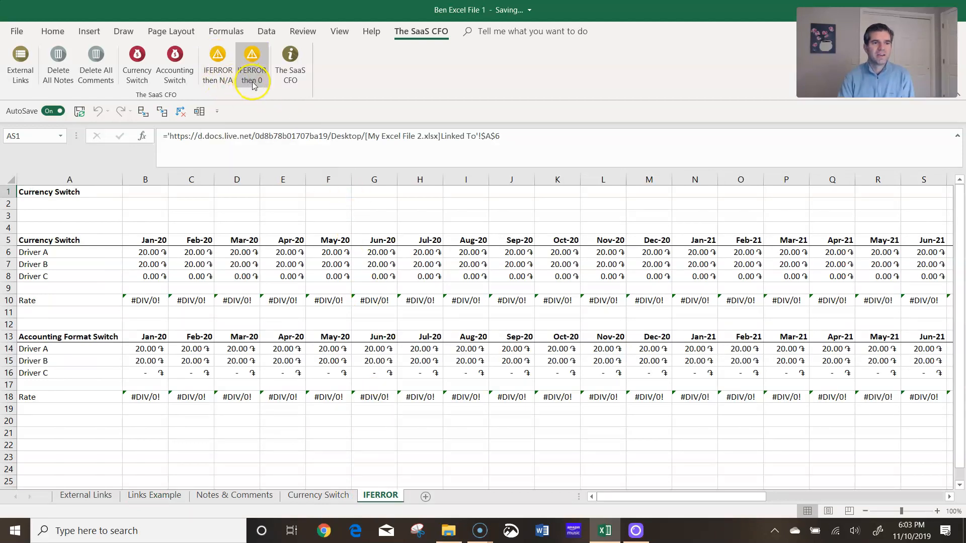
pyautogui.moveTo(214, 292)
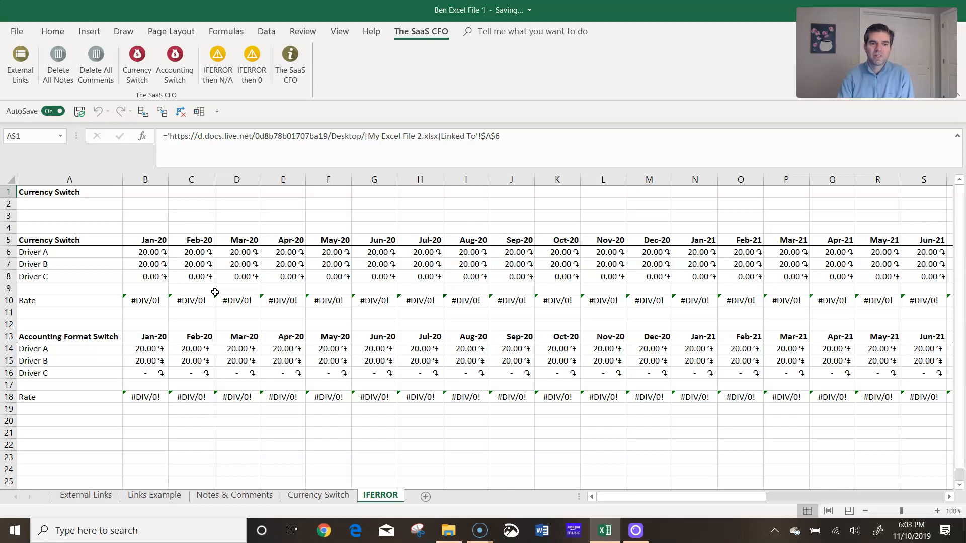
pyautogui.moveTo(283, 299)
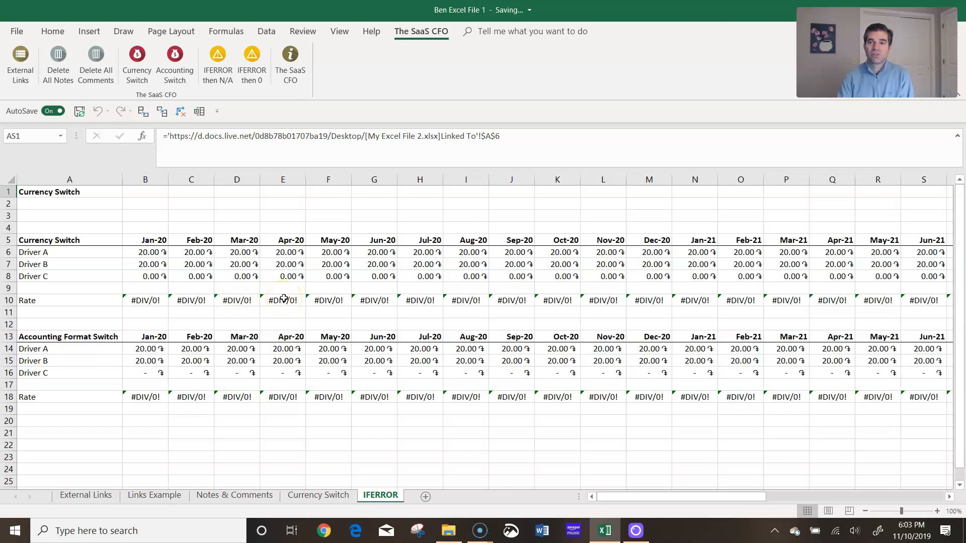
pyautogui.click(144, 299)
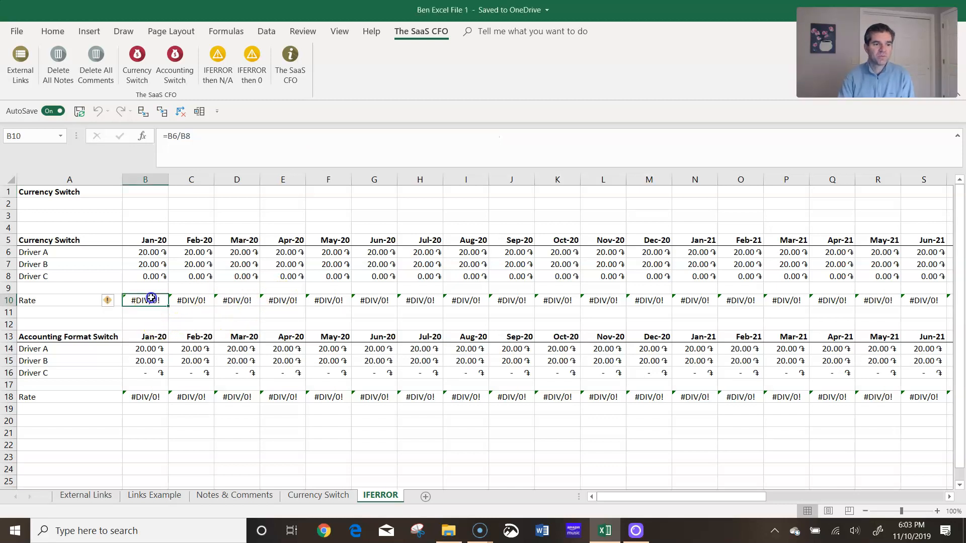
pyautogui.doubleClick(145, 300)
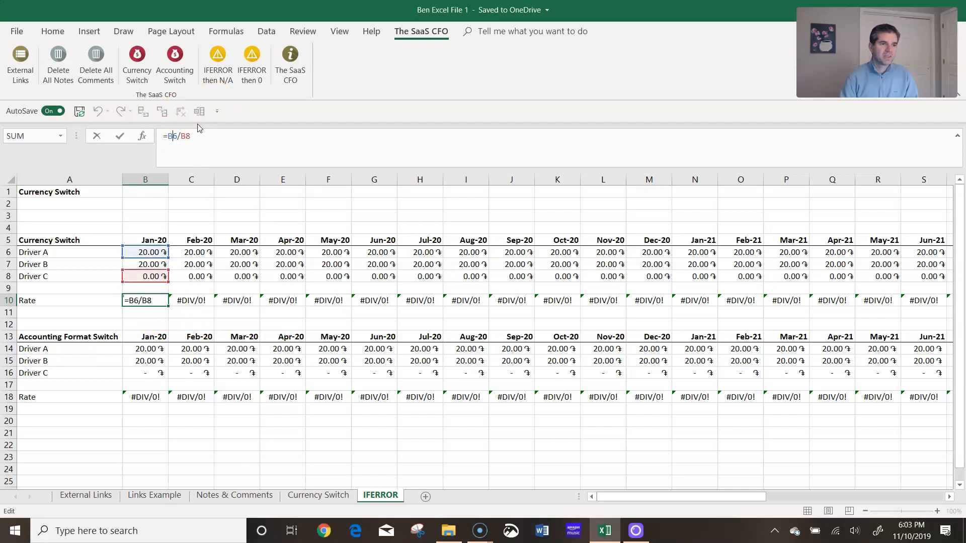
pyautogui.write('if')
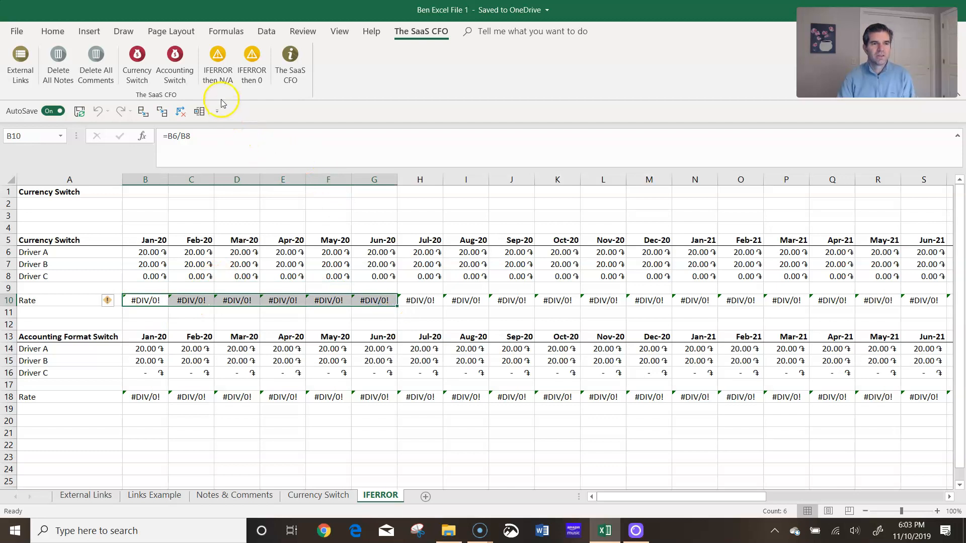
# Wrap the Jan-20 to Jun-20 rate formulas in IFERROR returning N/A
pyautogui.click(217, 65)
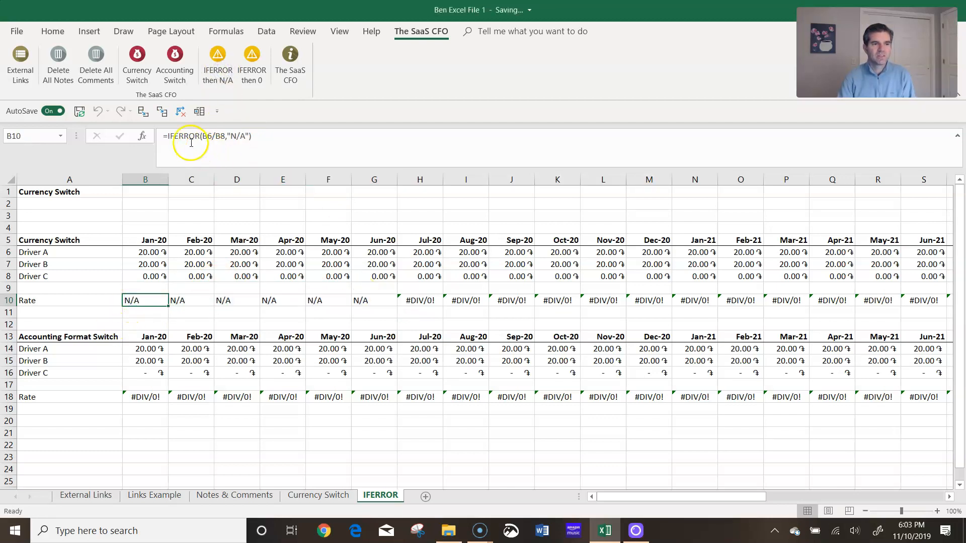
pyautogui.moveTo(213, 285)
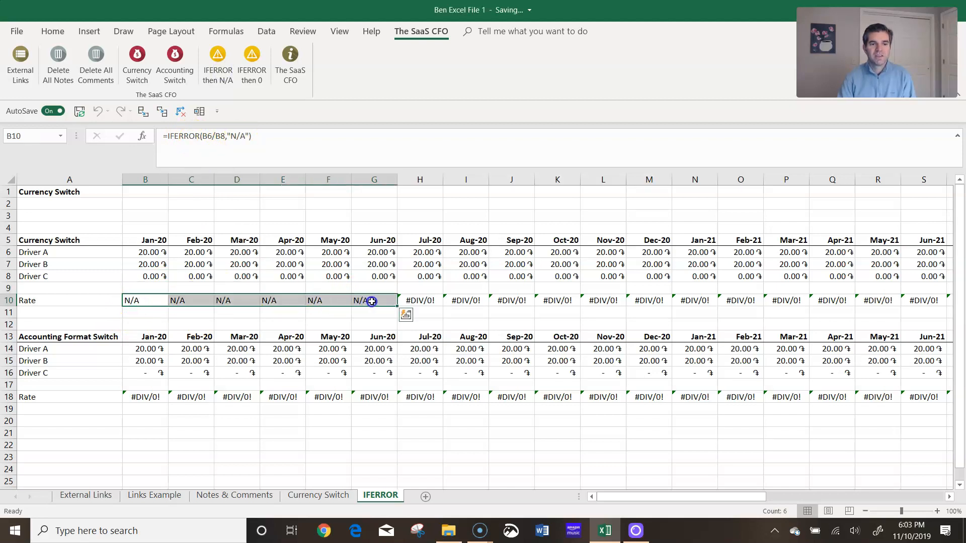
pyautogui.moveTo(371, 300)
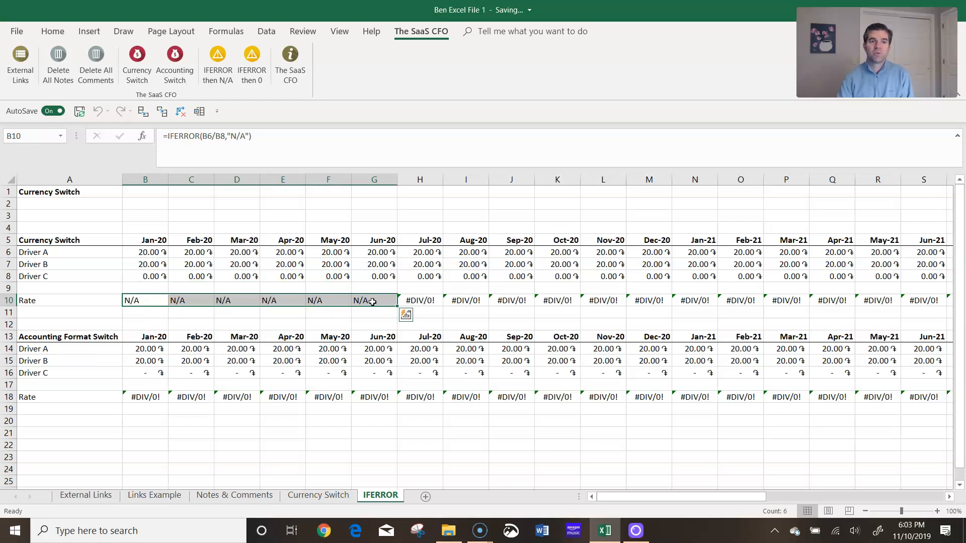
# Change the Jan-20 to Jun-20 IFERROR rate formulas to return 0 instead of N/A
pyautogui.click(250, 65)
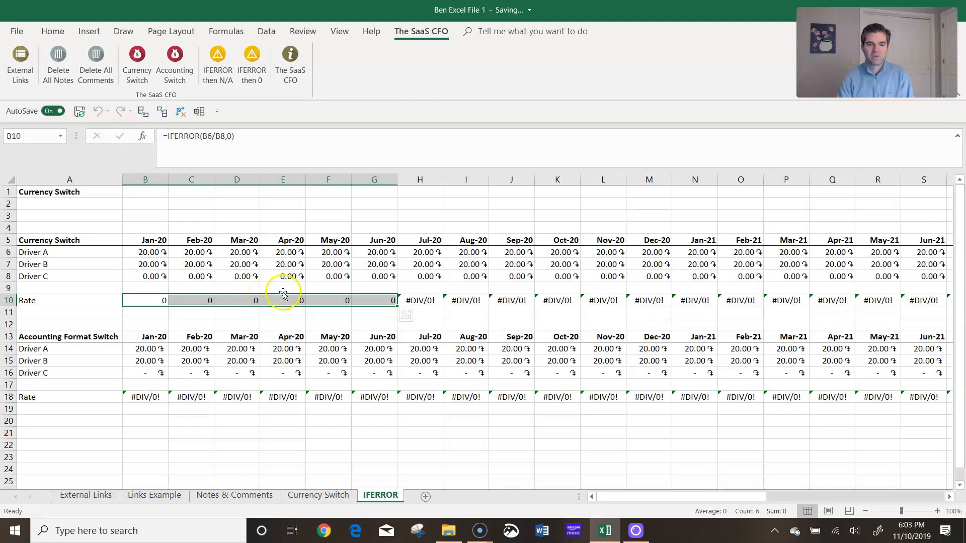
pyautogui.moveTo(399, 300)
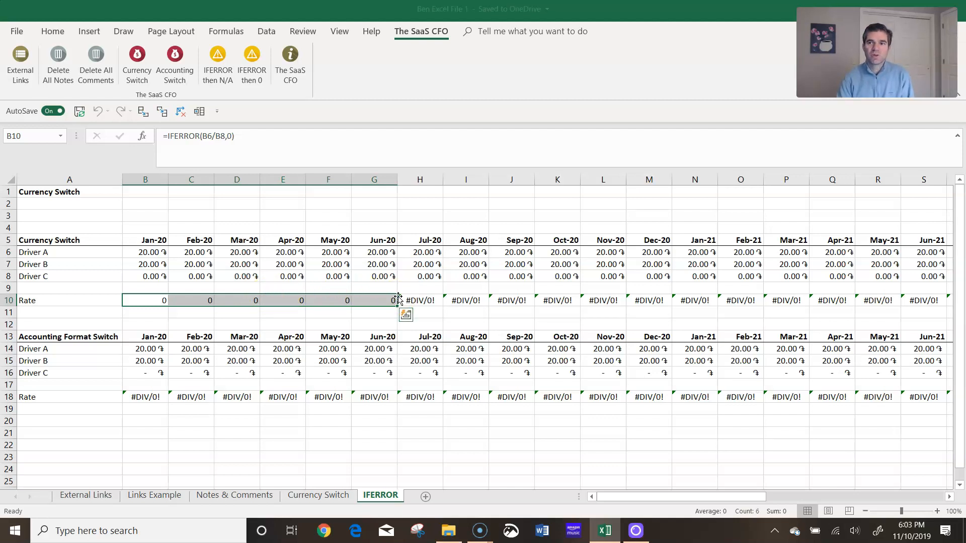